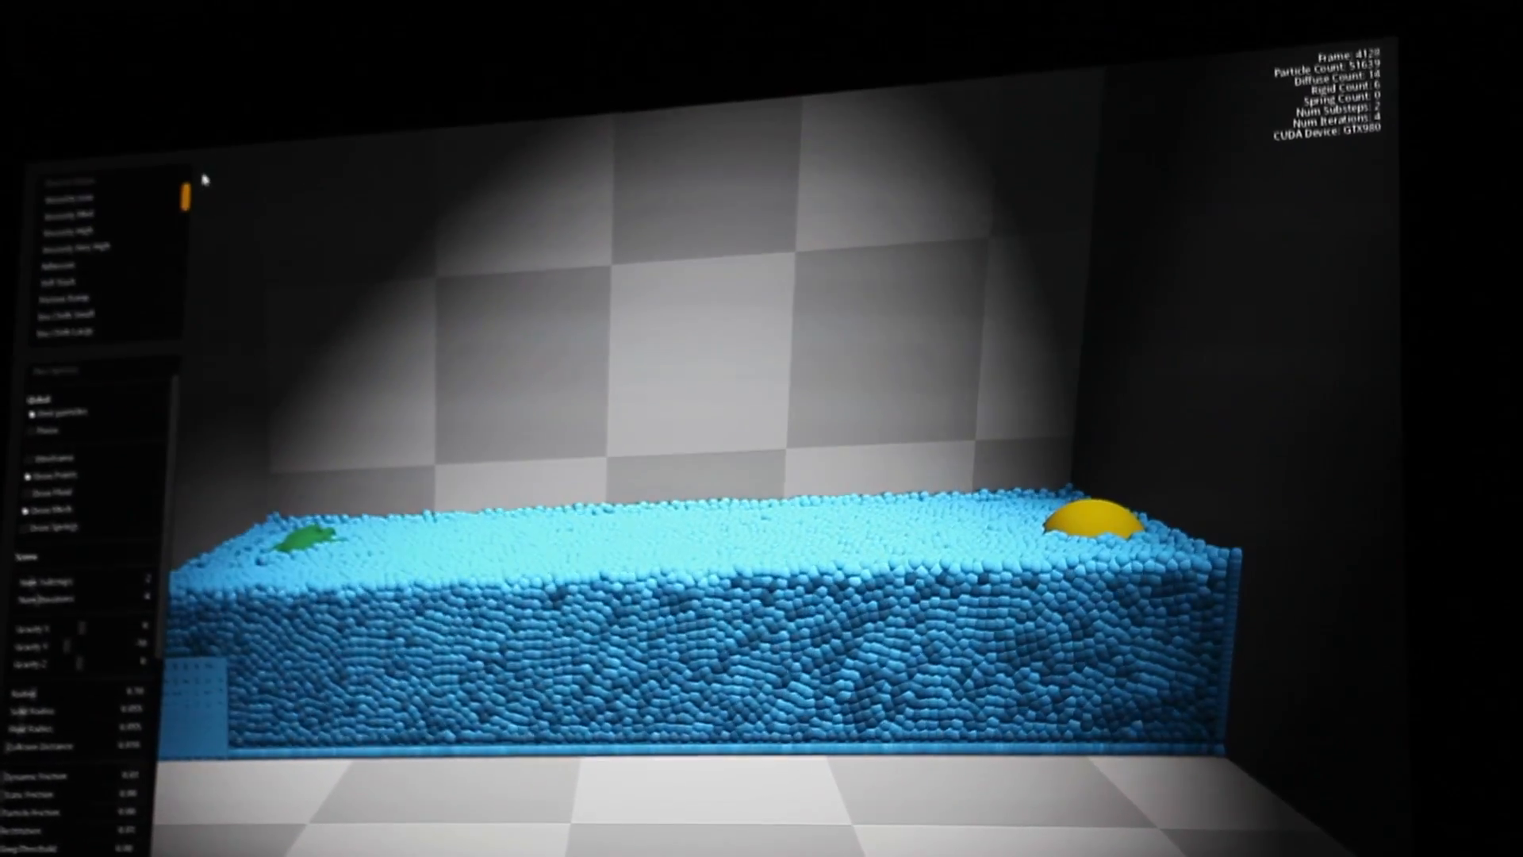
- Load the first Viscosity scene, replacing the blue fluid pool with floating rigid bodies
{"action": "left_click", "coordinate": [98, 196]}
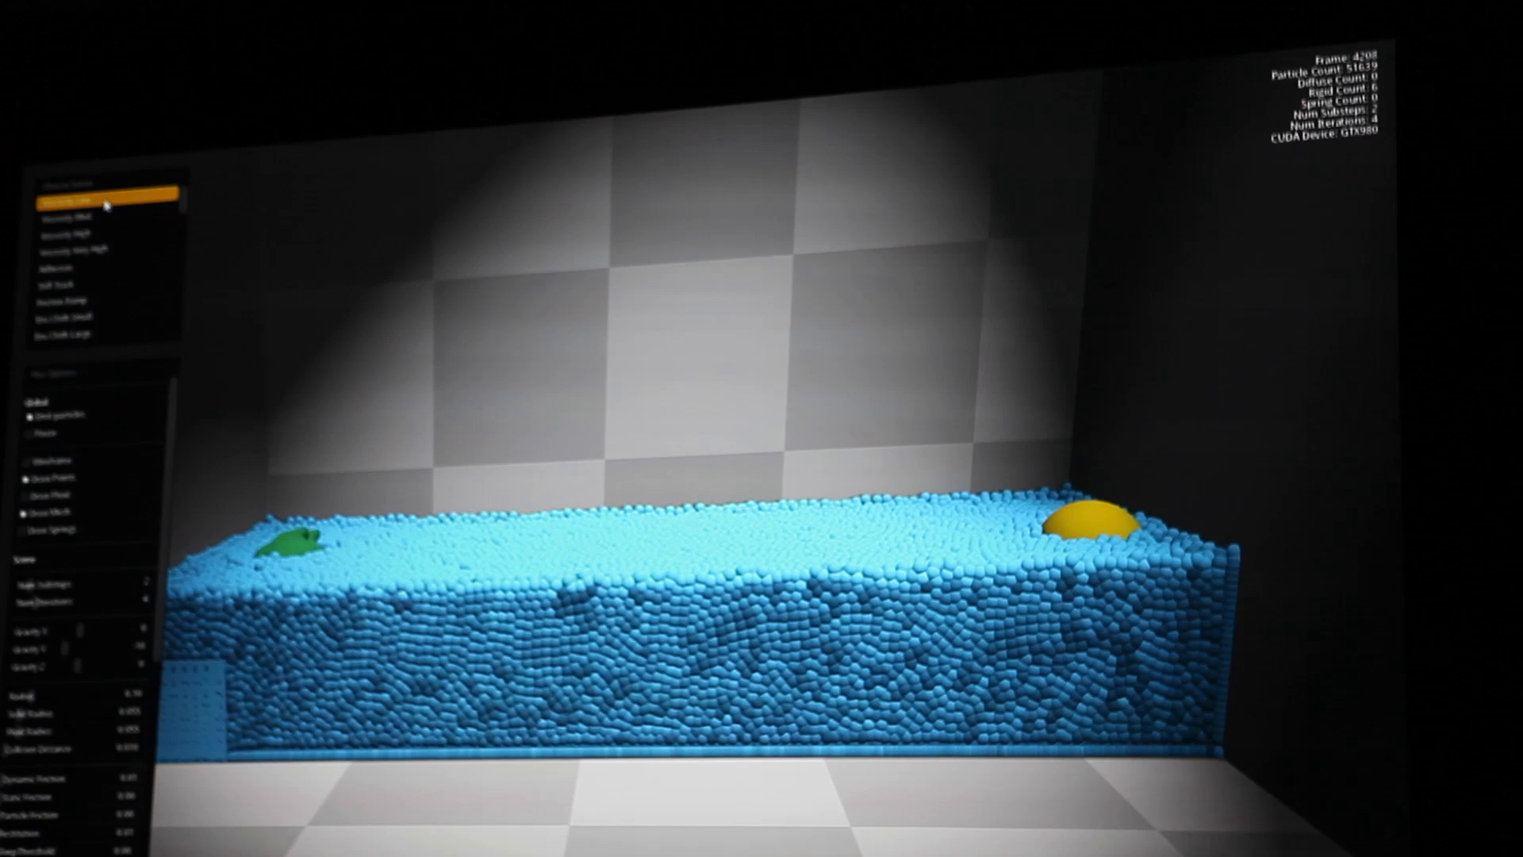